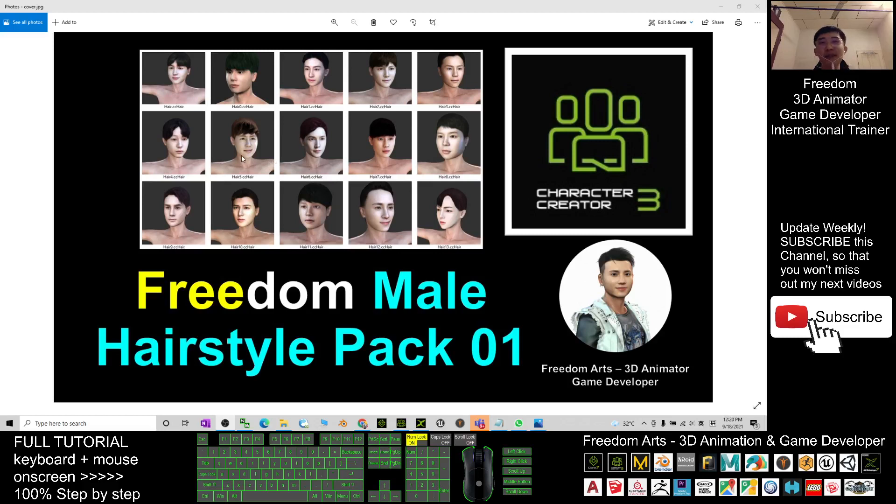
mouse_move(272, 181)
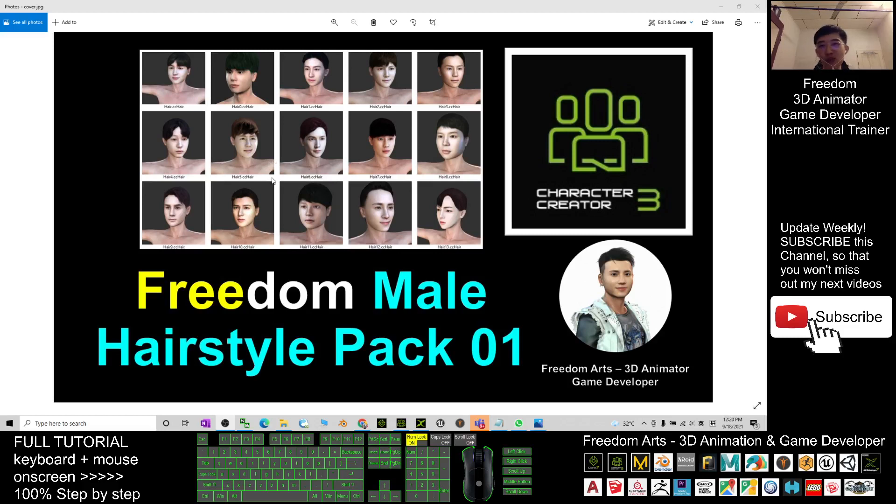
mouse_move(393, 326)
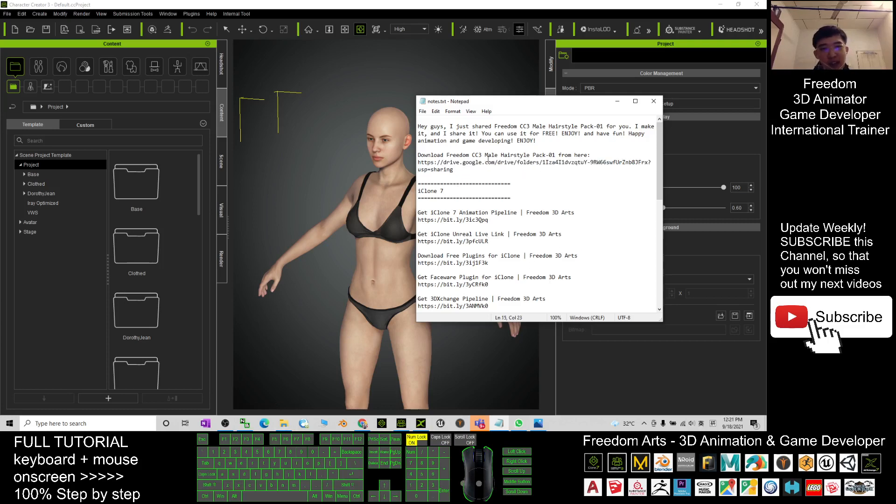
Open the Freedom CC3 Male Hairstyle Pack-01 folder and select the Hair and Hair1 .ccHair files
click(284, 424)
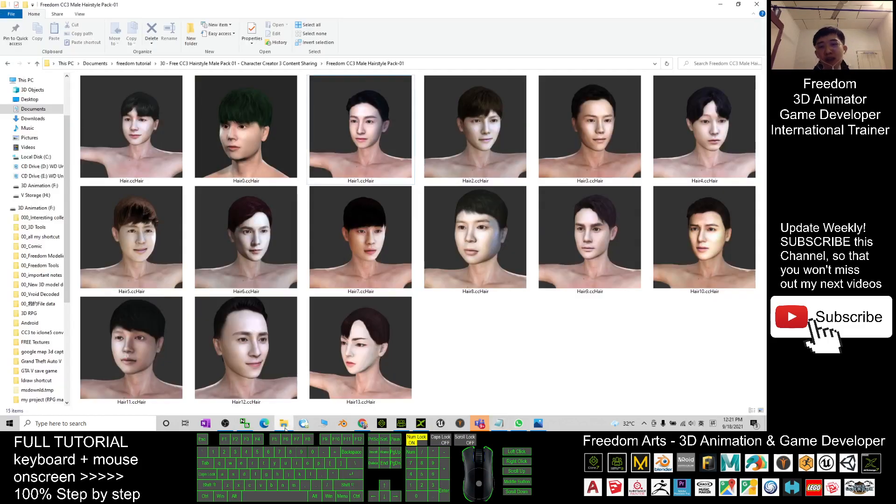
click(130, 126)
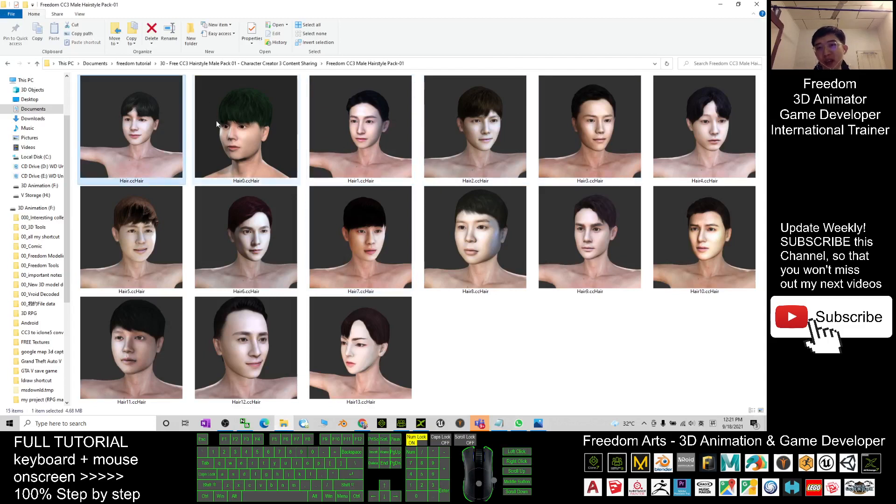
click(360, 126)
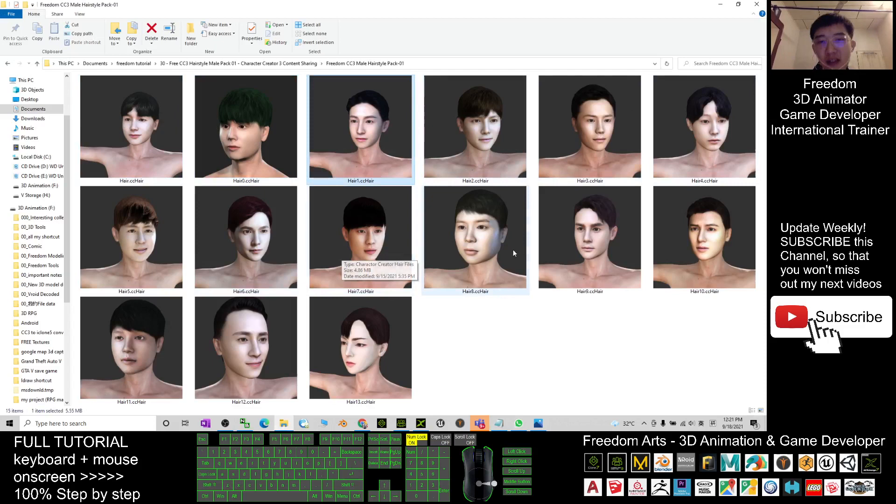
mouse_move(628, 174)
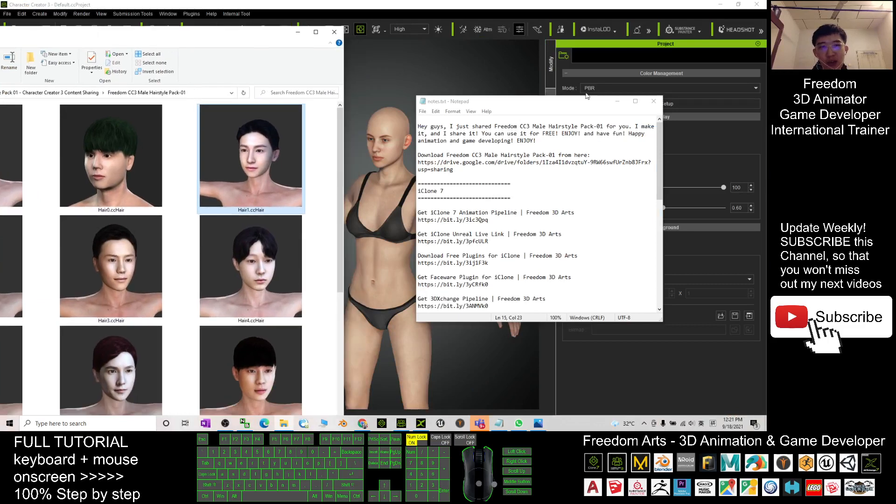
Close the Notepad notes window so the bald avatar sits beside the hairstyle folder
click(654, 102)
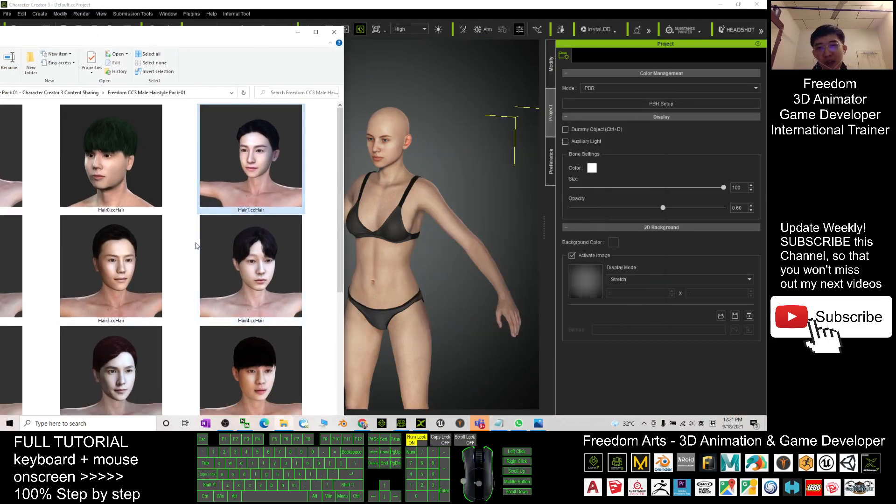
mouse_move(251, 372)
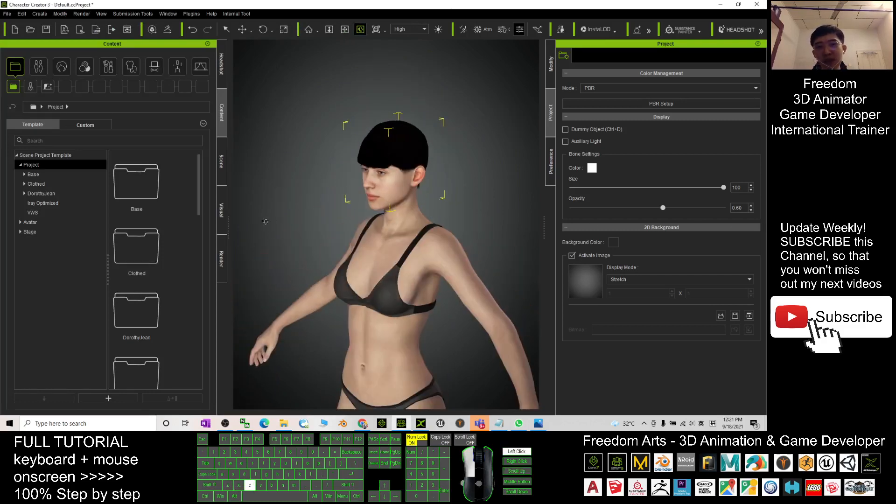
Bring the hairstyle folder back into view and pick another .ccHair file from the pack
click(284, 423)
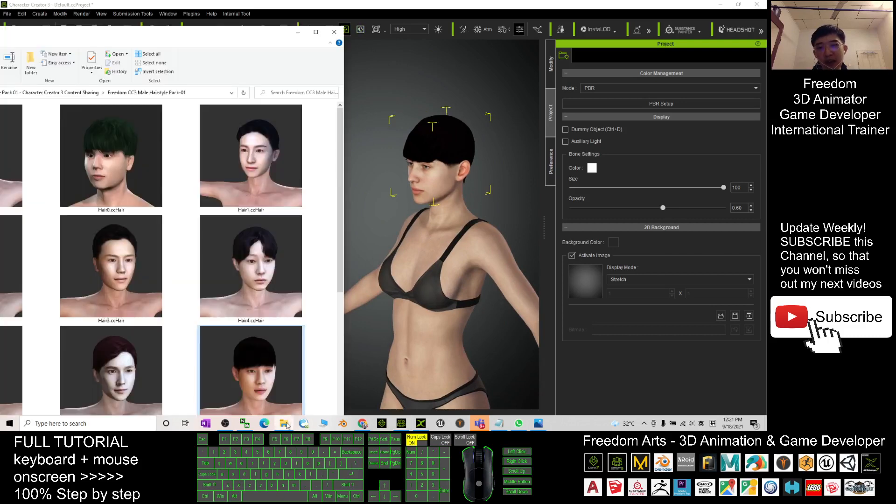
click(315, 32)
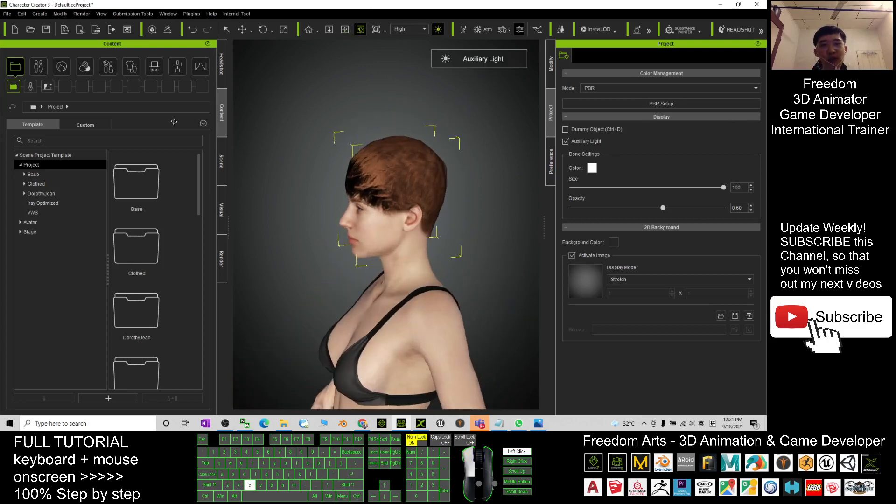
Apply the dark red hairstyle, then bring the File Explorer hairstyle folder forward again
click(284, 424)
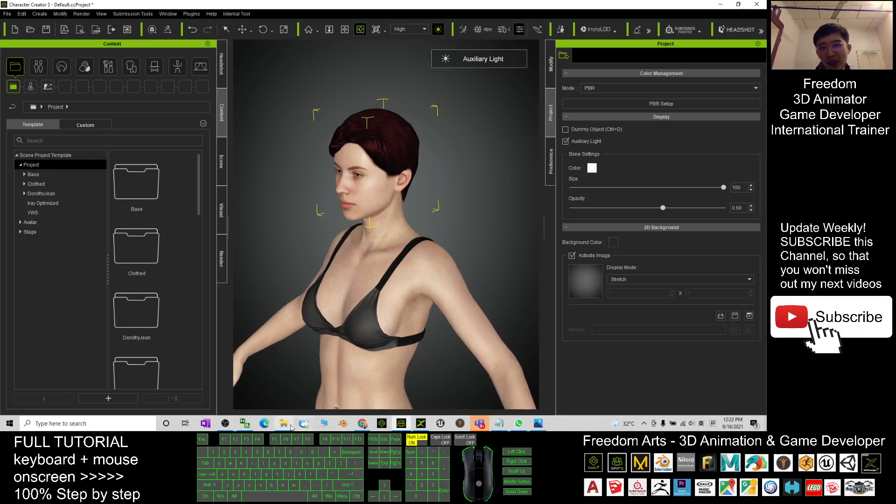
click(285, 423)
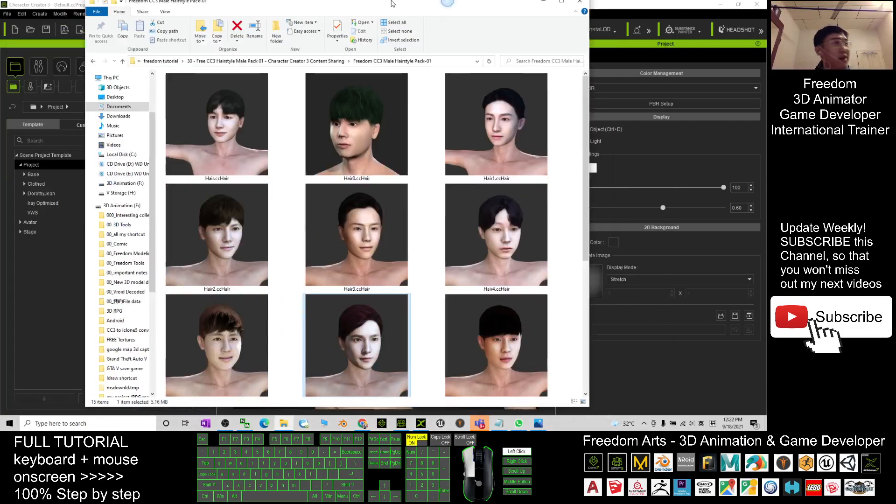